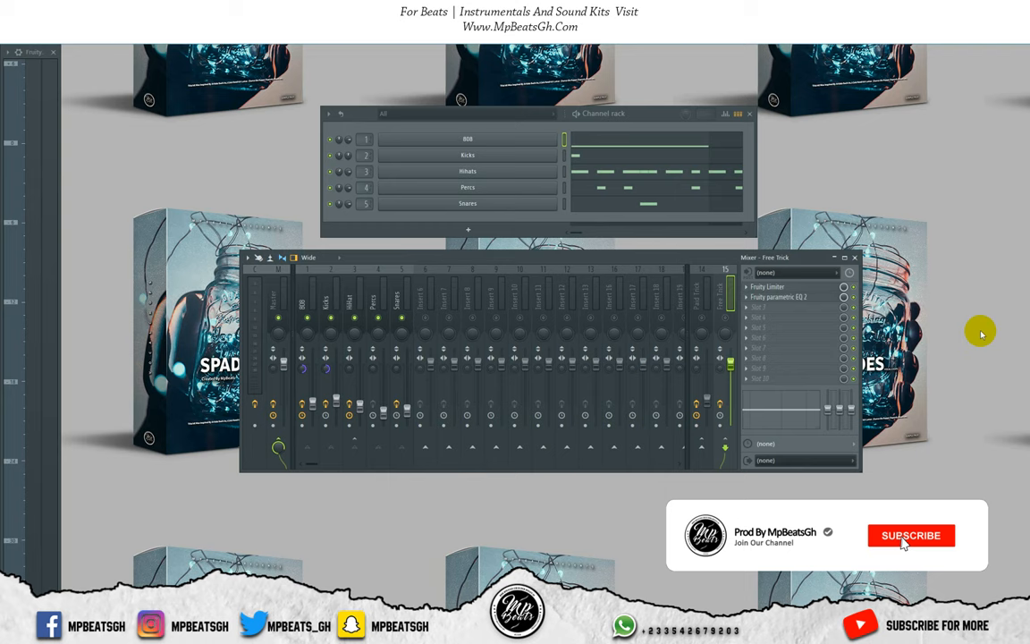
Select the Paid Trick insert (14) to show its Thickify effect slot.
{"action": "left_click", "coordinate": [910, 534]}
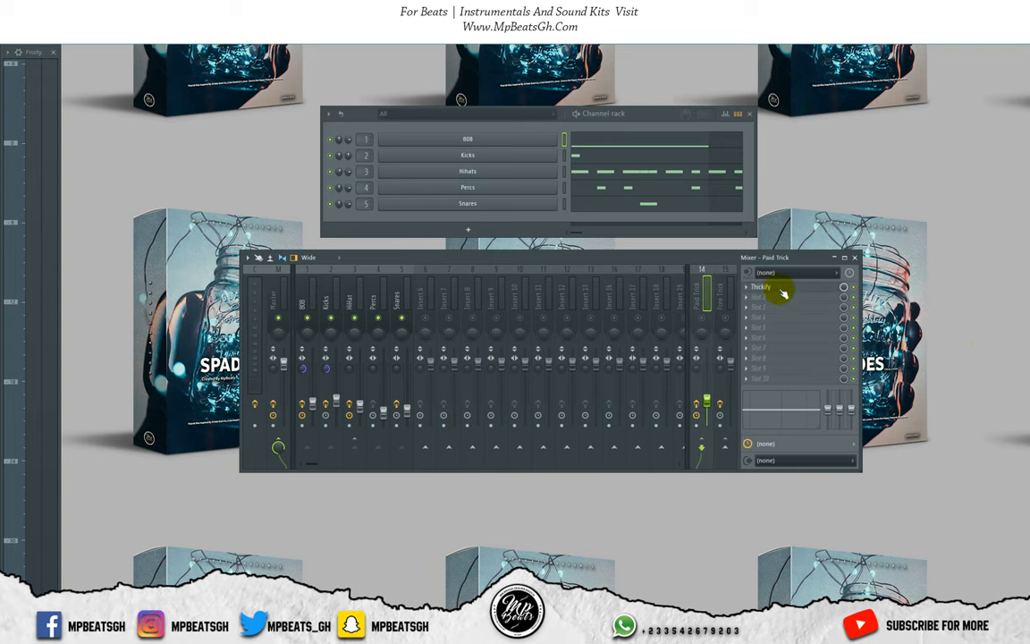
Open Thickify on the Paid Trick send and turn up its Thickness knob.
{"action": "left_click", "coordinate": [761, 287]}
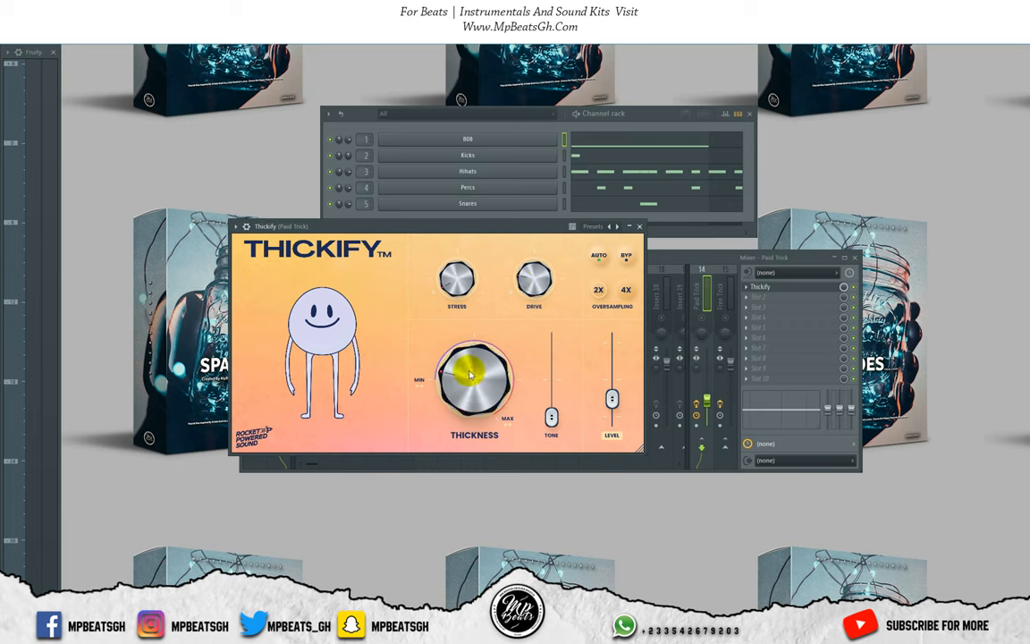
{"action": "left_click_drag", "start_coordinate": [474, 380], "coordinate": [550, 398]}
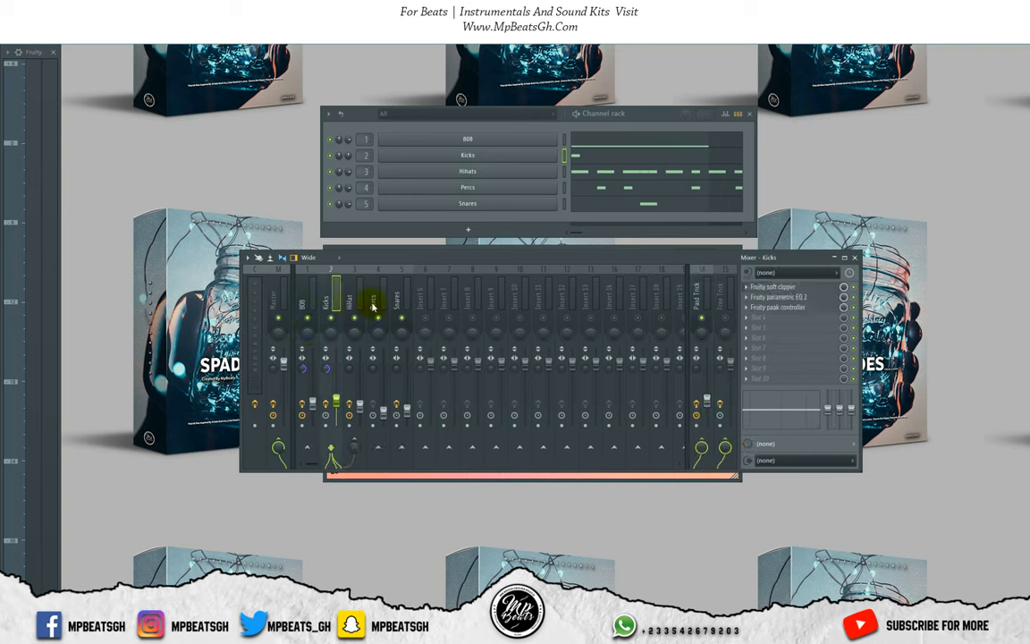
Reopen the Thickify plugin window from the Paid Trick insert slot.
{"action": "left_click", "coordinate": [401, 304]}
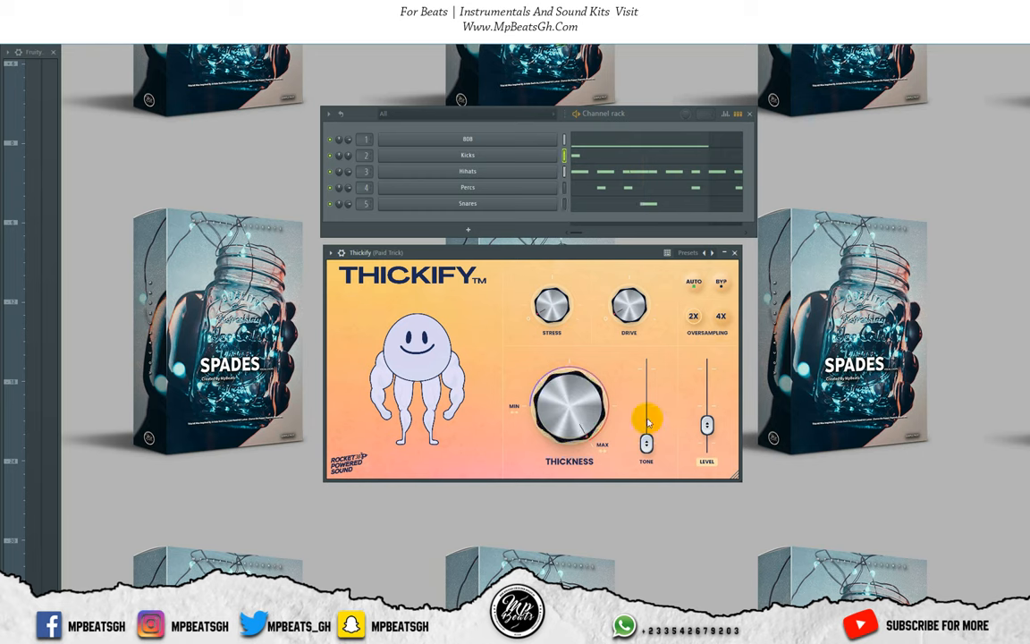
Raise Thickify's Tone slider all the way to the top.
{"action": "left_click_drag", "start_coordinate": [646, 442], "coordinate": [646, 366]}
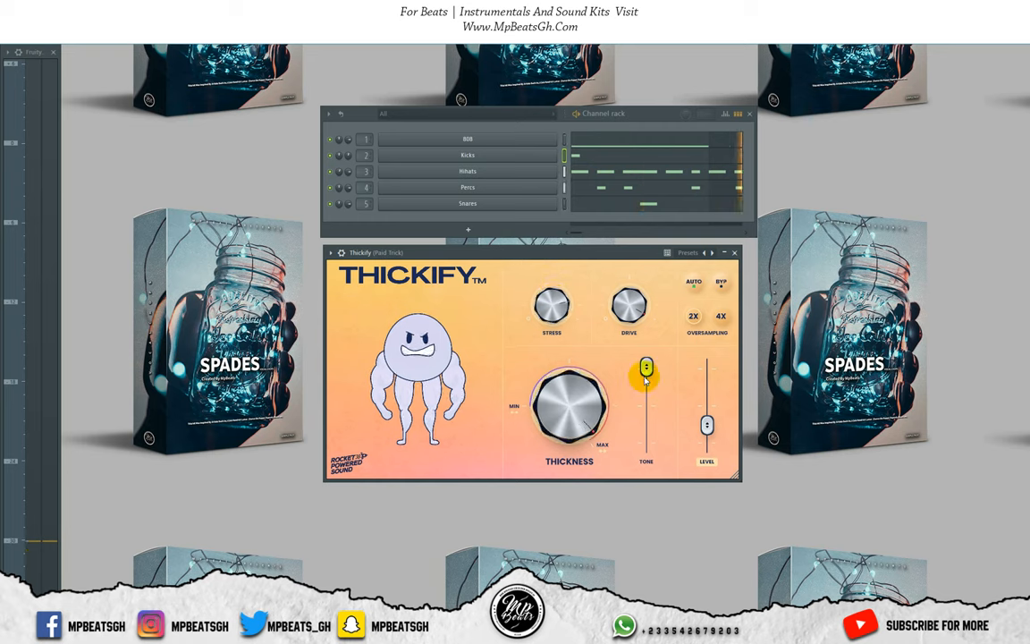
{"action": "left_click_drag", "start_coordinate": [646, 375], "coordinate": [646, 368]}
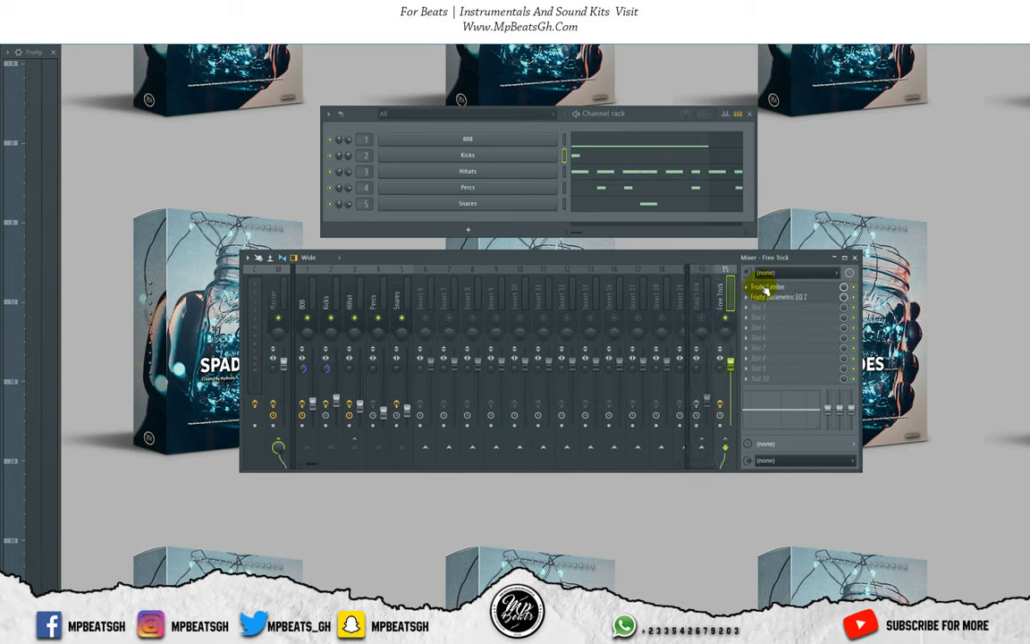
Open the Fruity Limiter and Fruity Parametric EQ 2 windows on the Free Trick insert.
{"action": "left_click", "coordinate": [768, 286]}
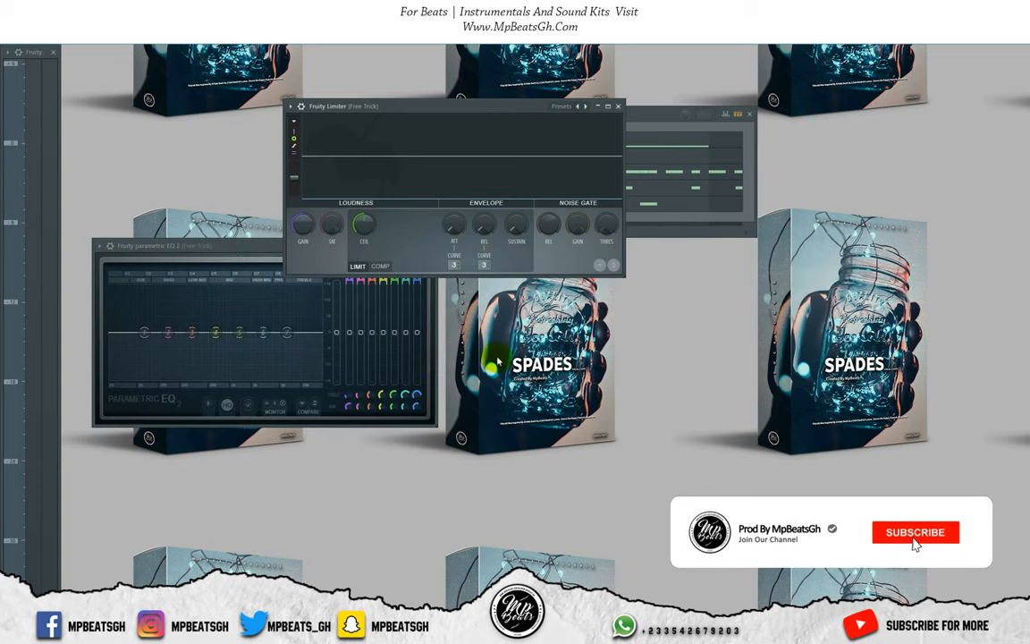
{"action": "left_click", "coordinate": [914, 532]}
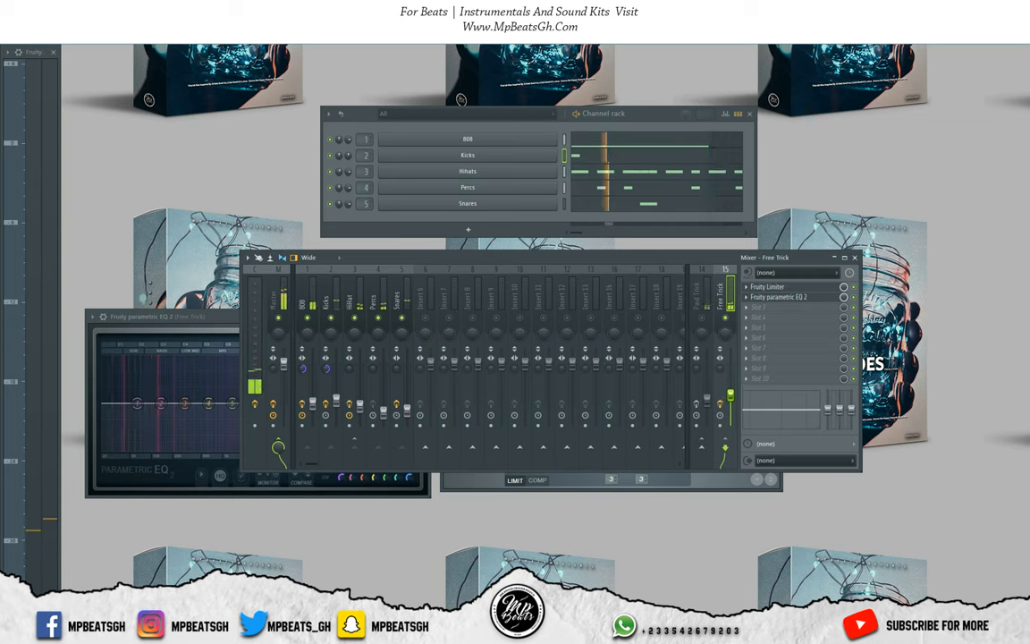
Put Free Trick's Fruity Limiter in COMP mode and bring up the fader's context menu.
{"action": "left_click", "coordinate": [766, 286]}
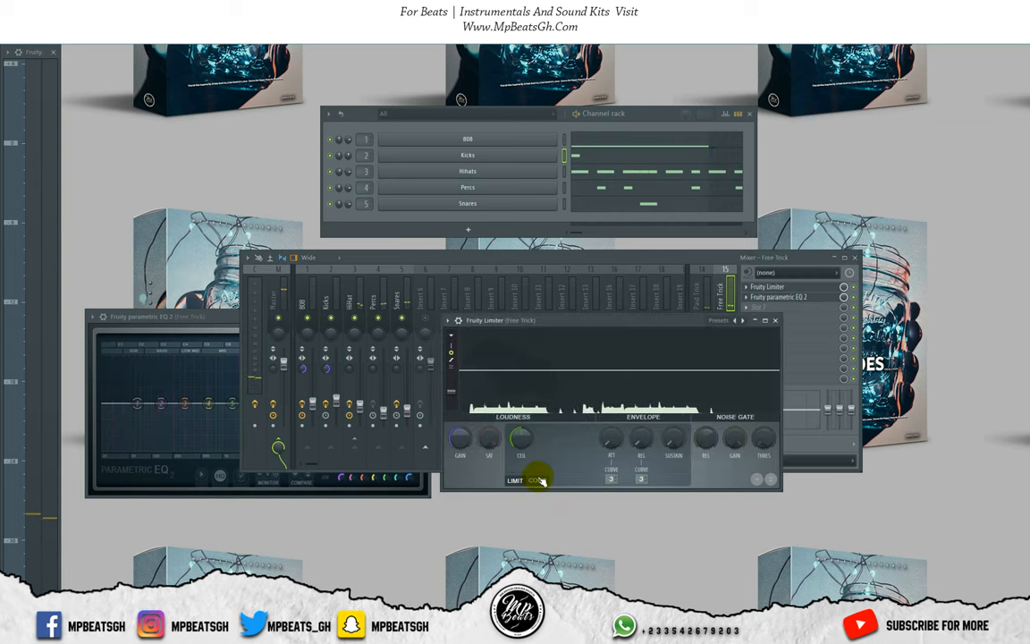
{"action": "left_click", "coordinate": [539, 479]}
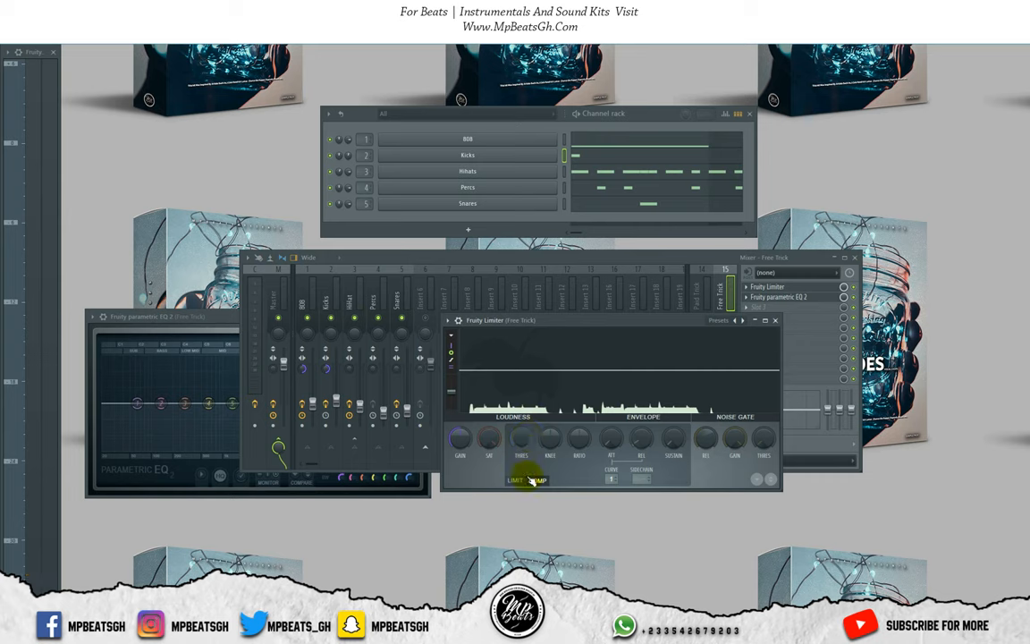
{"action": "left_click", "coordinate": [538, 480]}
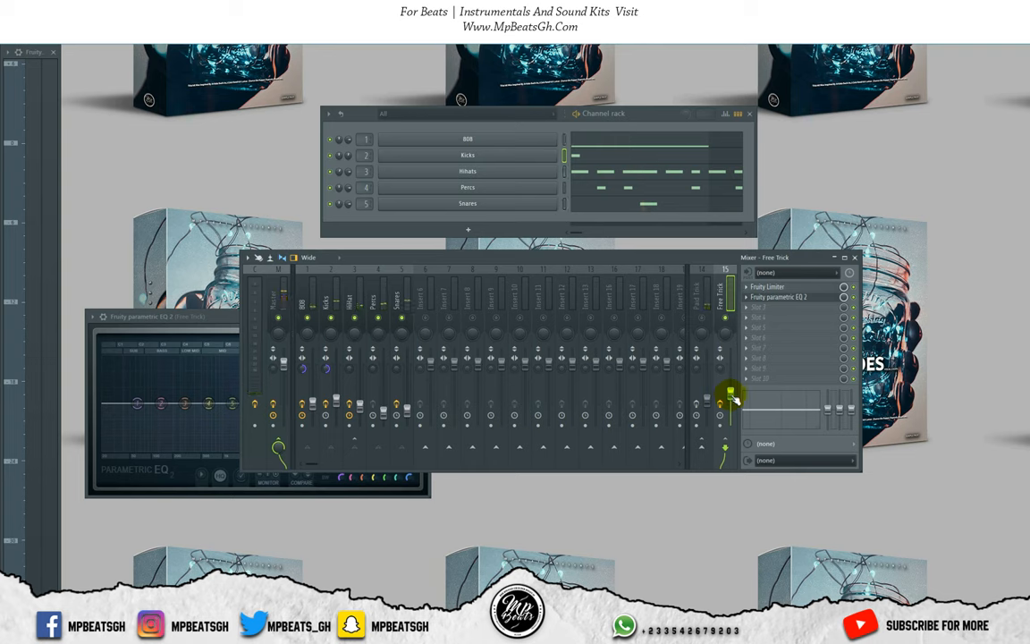
{"action": "right_click", "coordinate": [730, 394]}
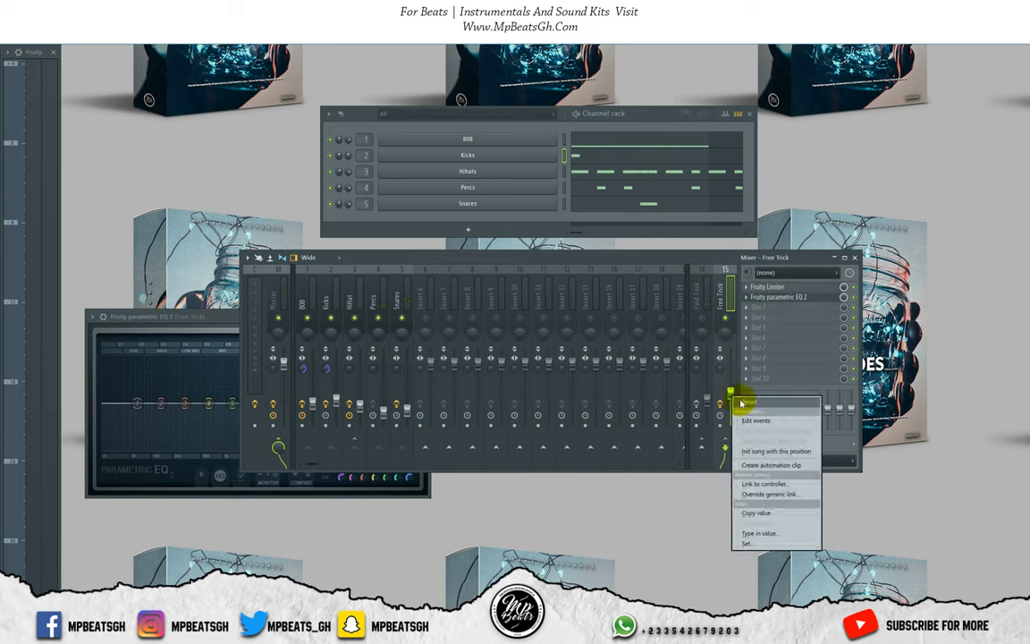
Reset the Free Trick fader volume and open its Parametric EQ 2.
{"action": "left_click", "coordinate": [747, 403]}
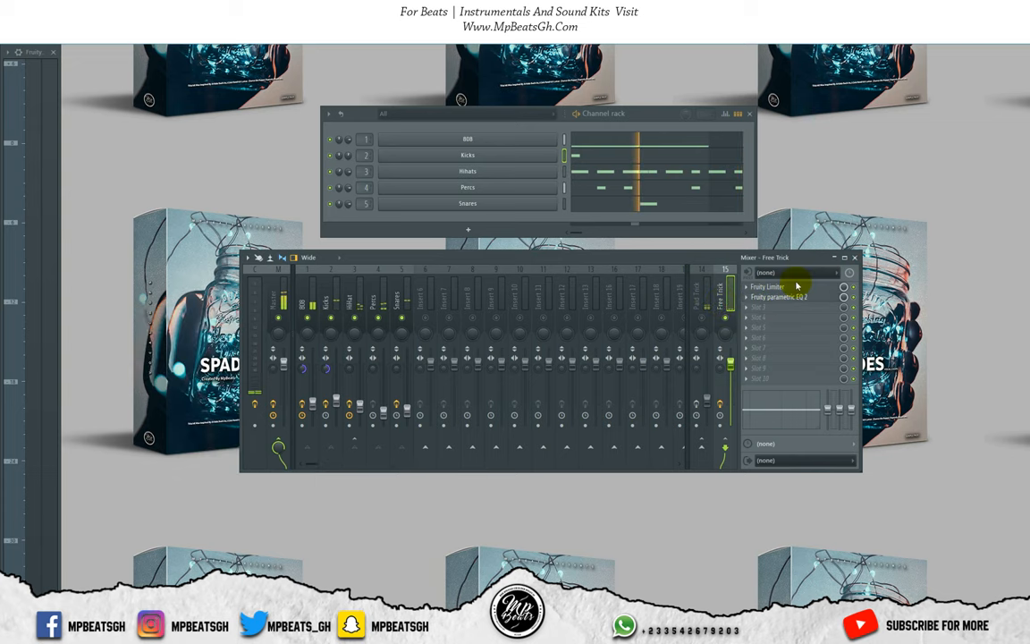
{"action": "left_click", "coordinate": [778, 295]}
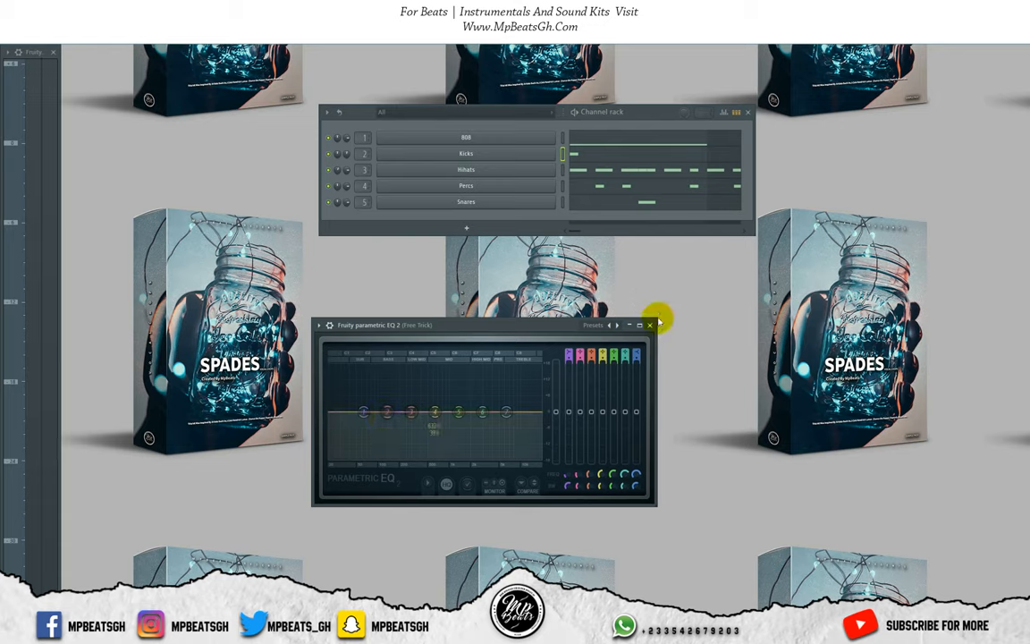
Maximize Parametric EQ 2 and boost the low end with band 2.
{"action": "left_click", "coordinate": [638, 325]}
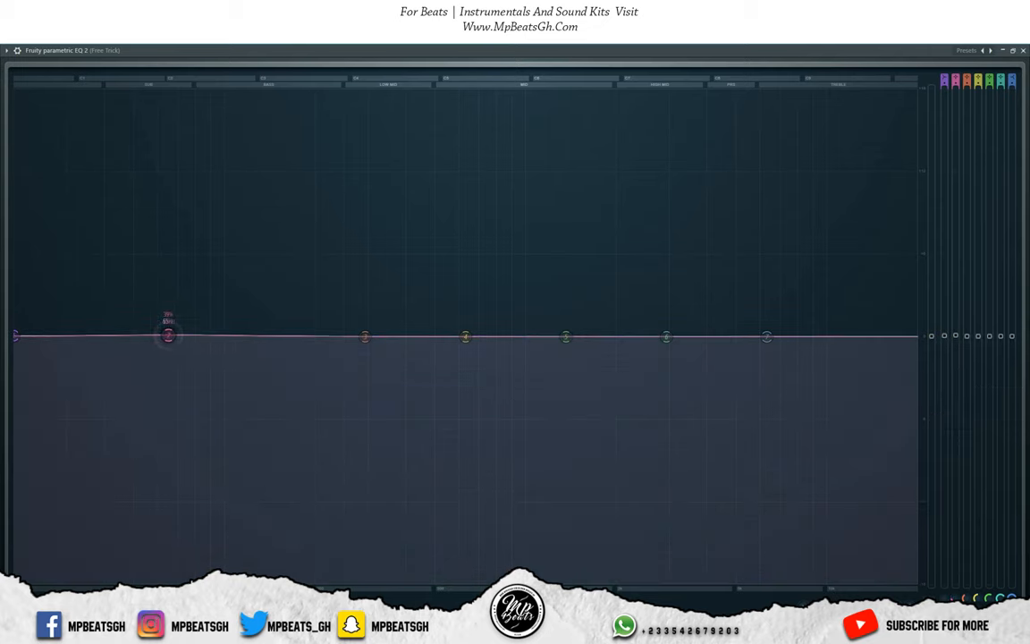
{"action": "left_click_drag", "start_coordinate": [168, 335], "coordinate": [164, 261]}
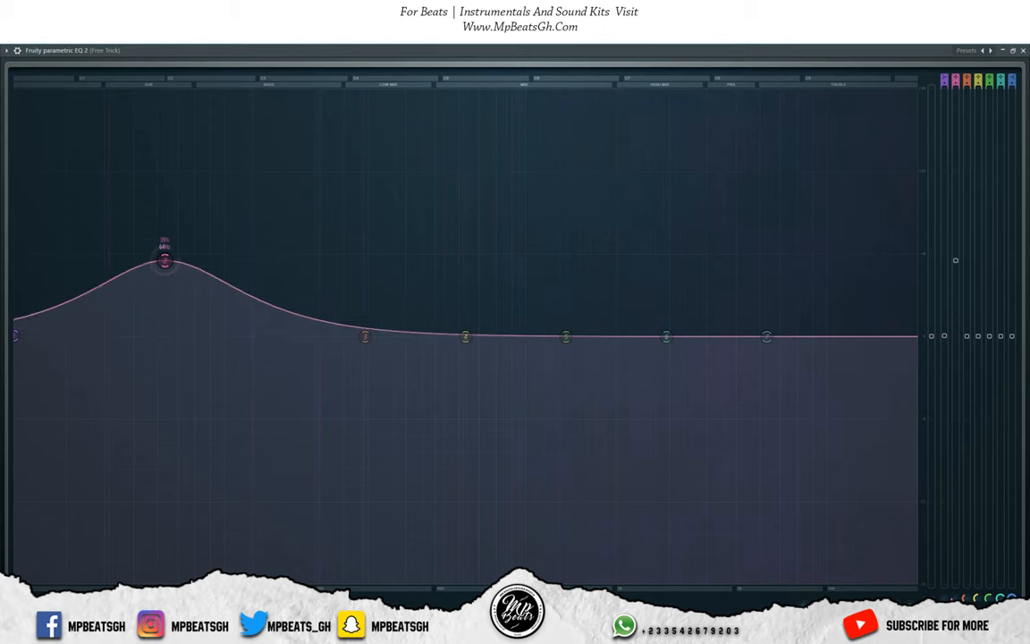
{"action": "left_click_drag", "start_coordinate": [165, 260], "coordinate": [138, 222]}
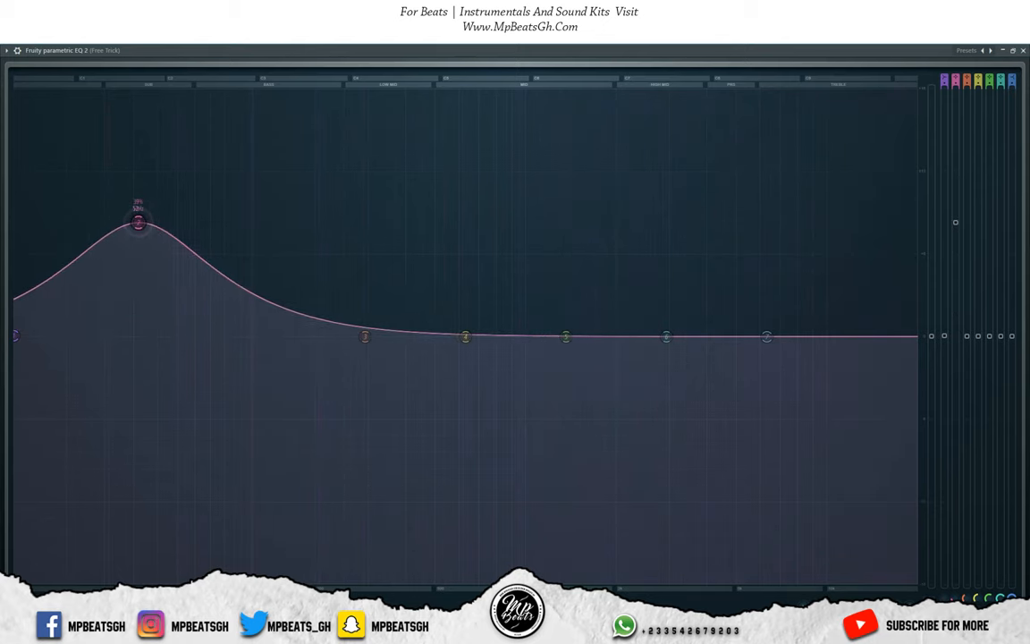
{"action": "left_click_drag", "start_coordinate": [139, 222], "coordinate": [128, 241]}
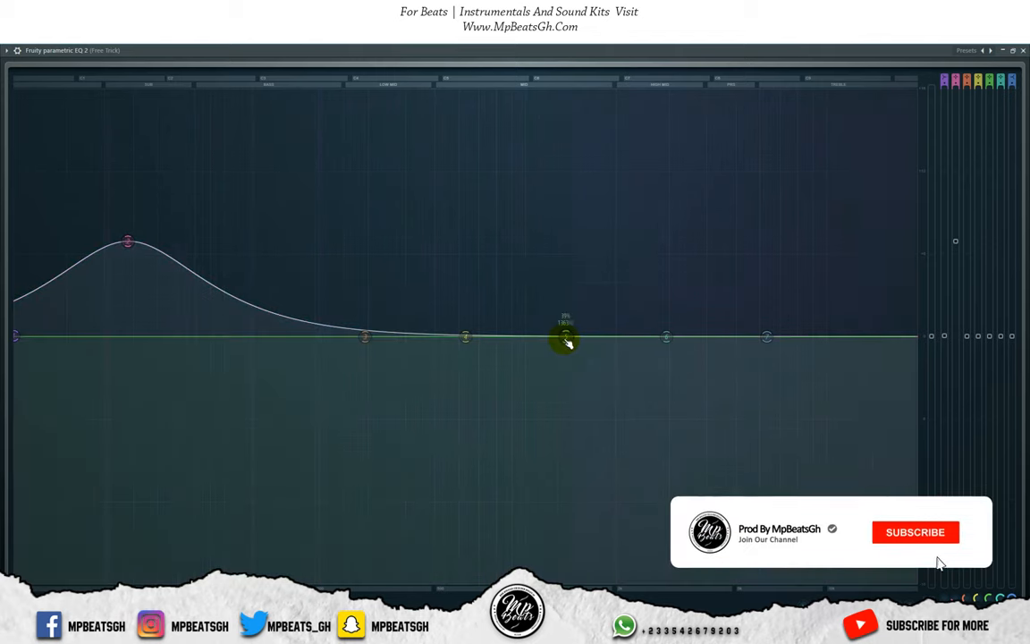
Cut the midrange with band 5 and lift the highs with band 7.
{"action": "left_click", "coordinate": [914, 532]}
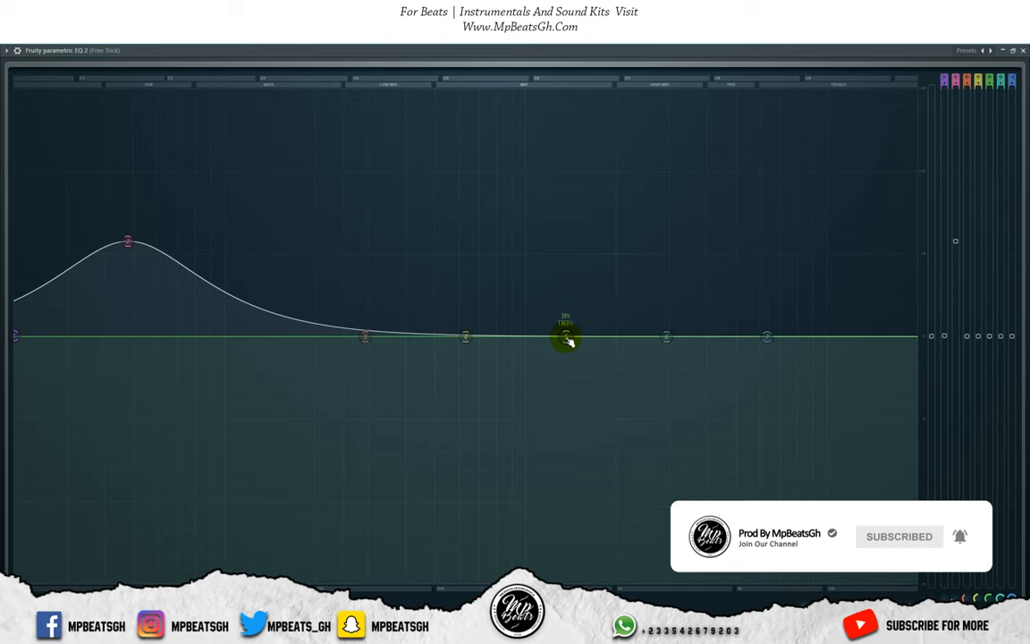
{"action": "left_click_drag", "start_coordinate": [565, 338], "coordinate": [565, 347]}
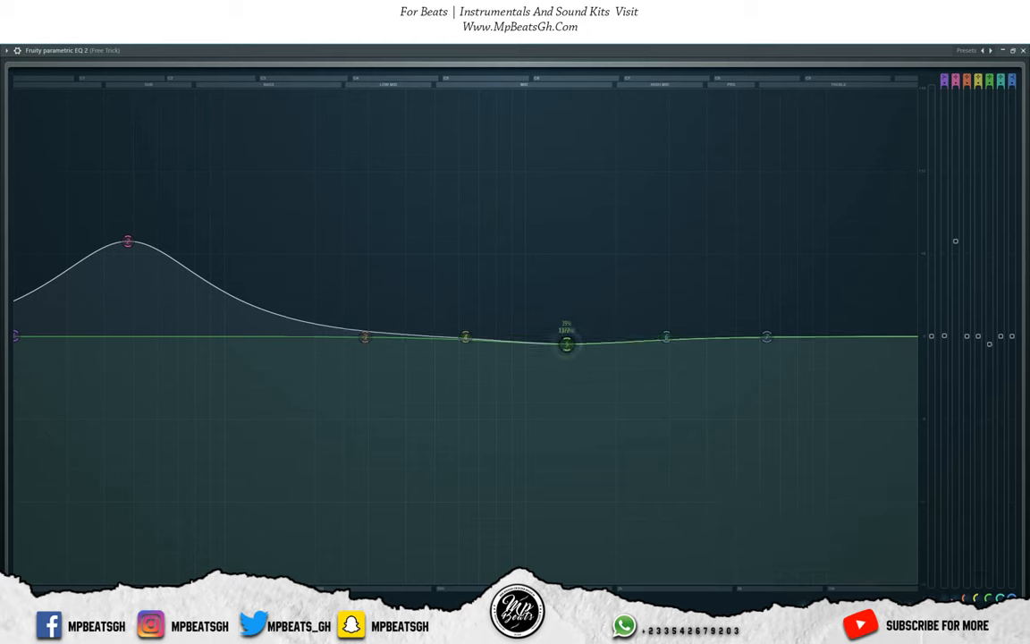
{"action": "left_click_drag", "start_coordinate": [565, 344], "coordinate": [567, 360]}
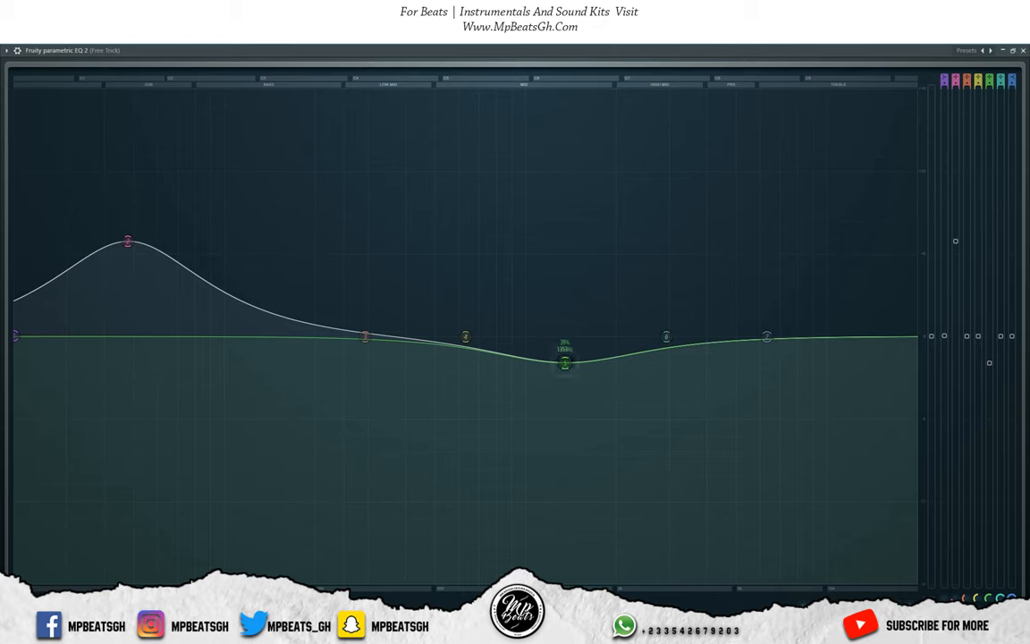
{"action": "left_click_drag", "start_coordinate": [564, 362], "coordinate": [562, 403]}
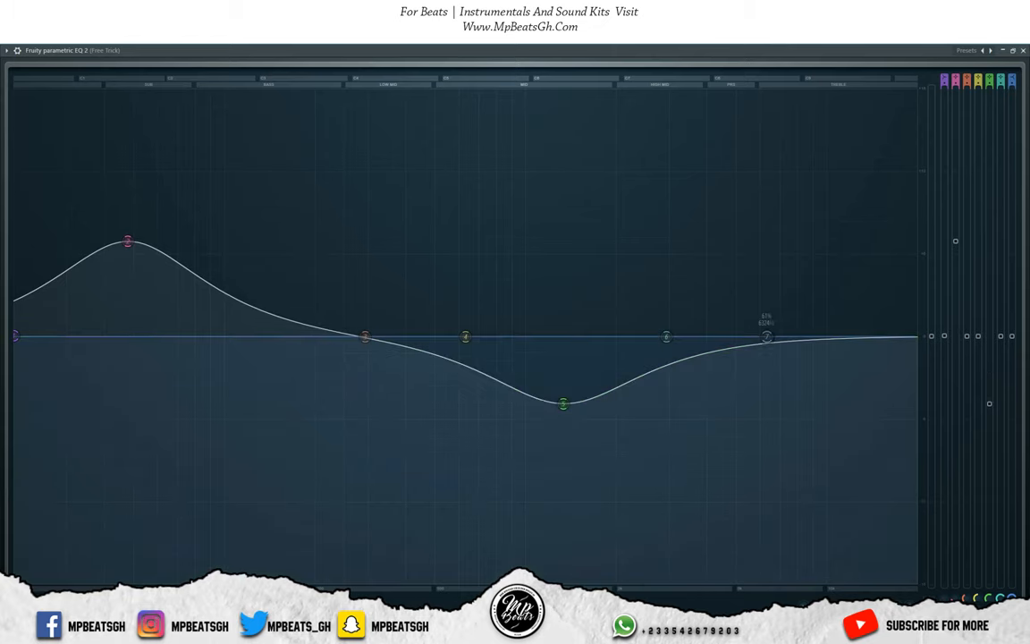
{"action": "left_click_drag", "start_coordinate": [766, 336], "coordinate": [822, 281]}
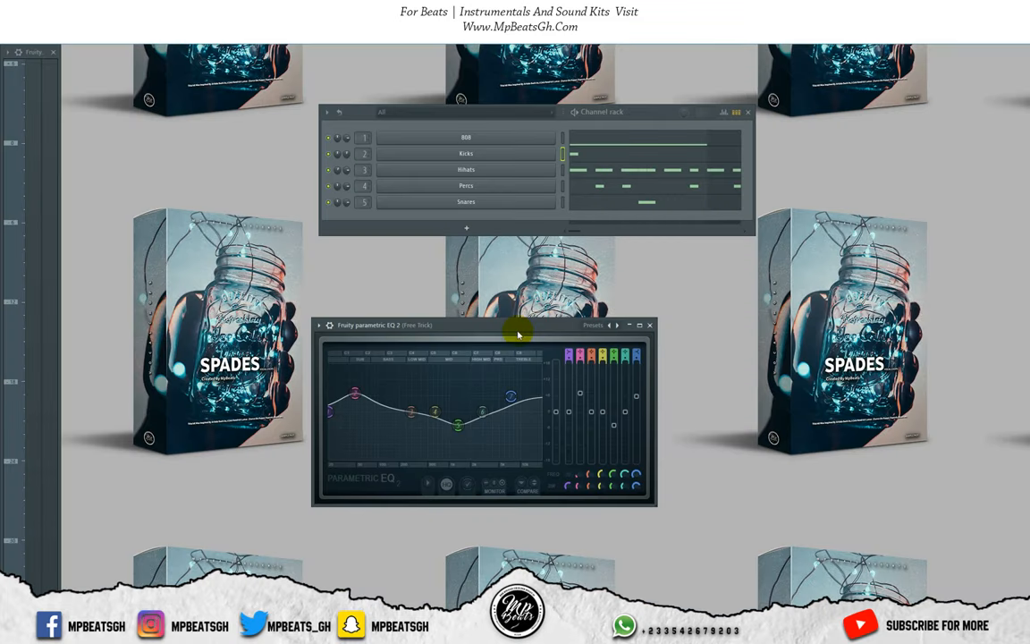
Close Parametric EQ 2, bring the Mixer back, then reopen and close the EQ.
{"action": "left_click", "coordinate": [649, 325]}
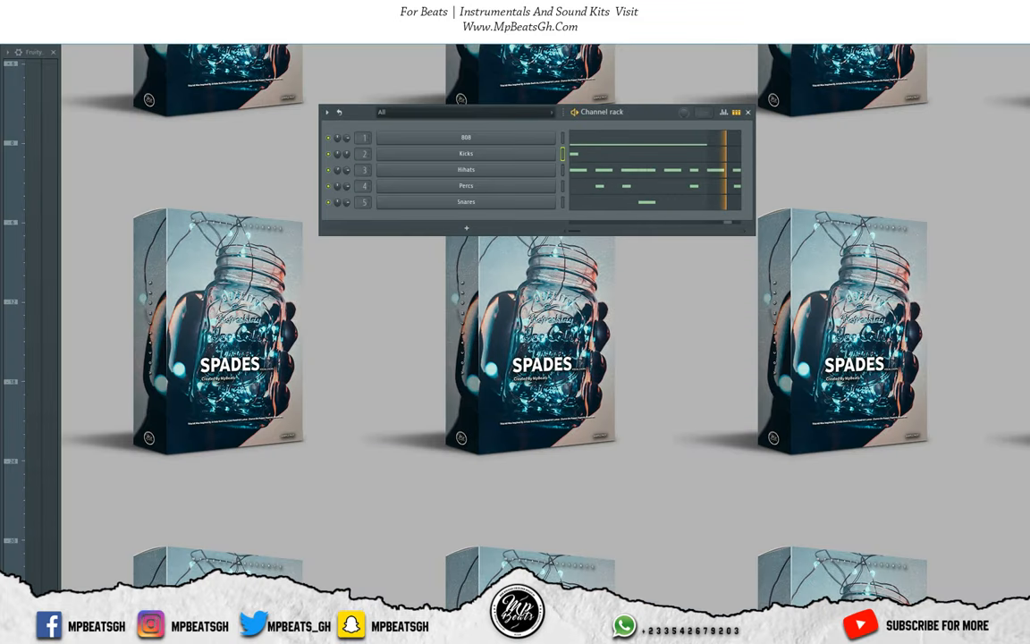
{"action": "left_click", "coordinate": [722, 112]}
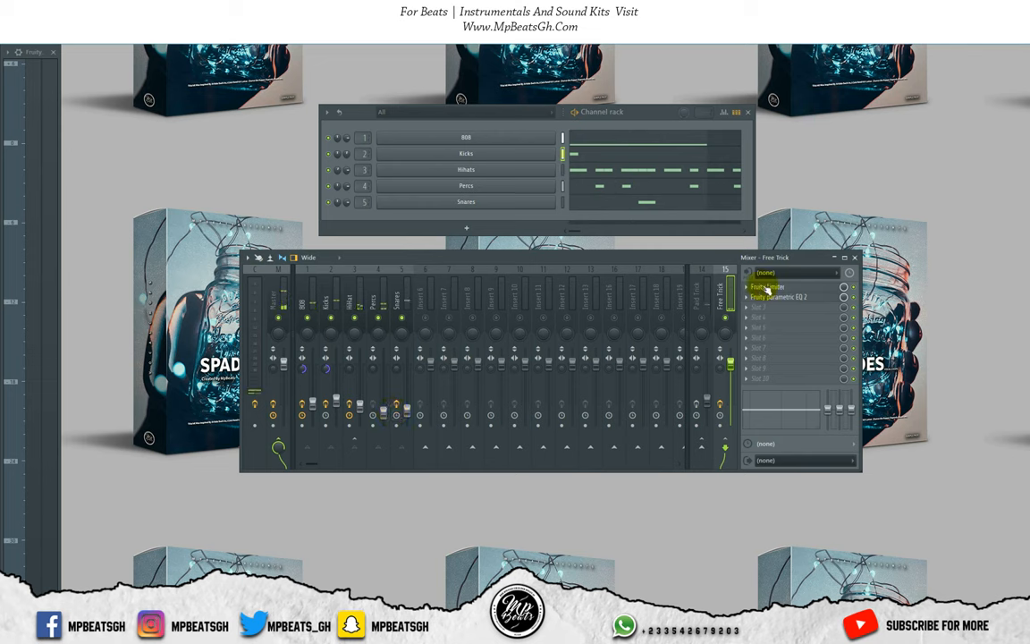
{"action": "left_click", "coordinate": [777, 296]}
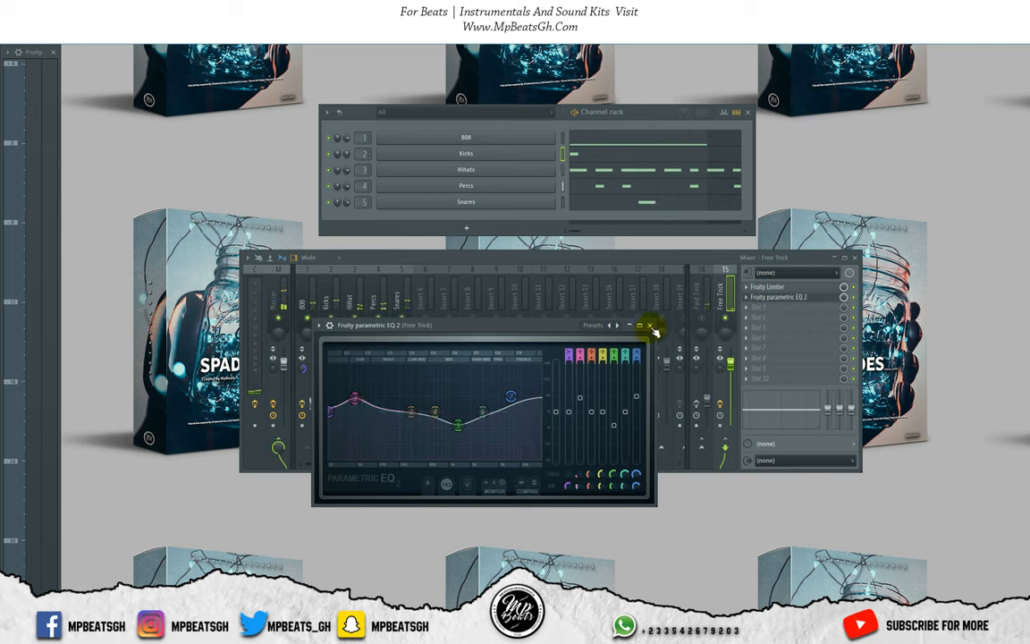
{"action": "left_click", "coordinate": [649, 324]}
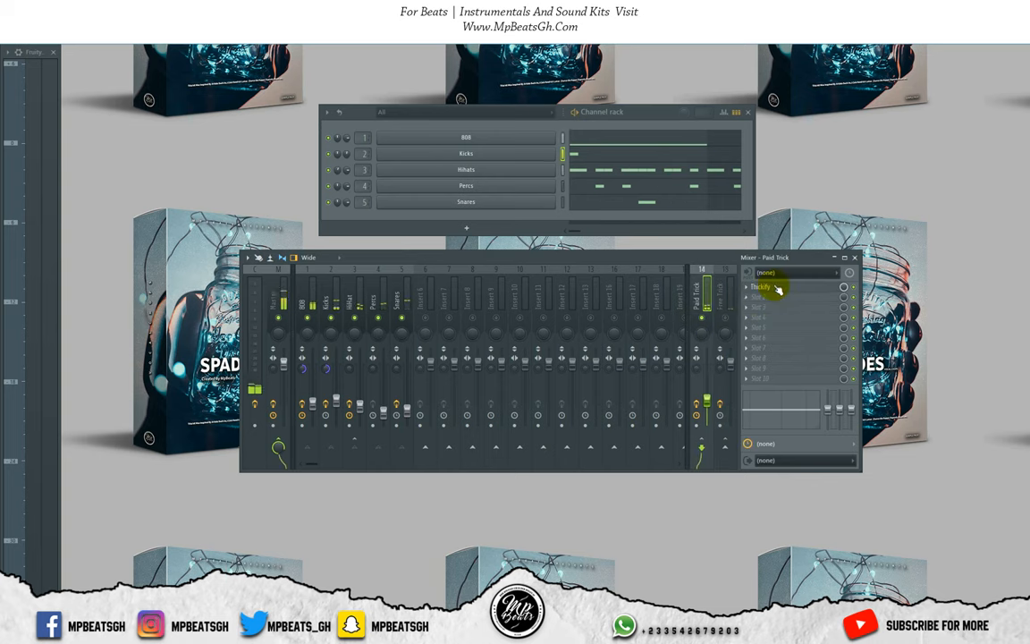
Open Thickify on Paid Trick and toggle 4X oversampling.
{"action": "left_click", "coordinate": [778, 287]}
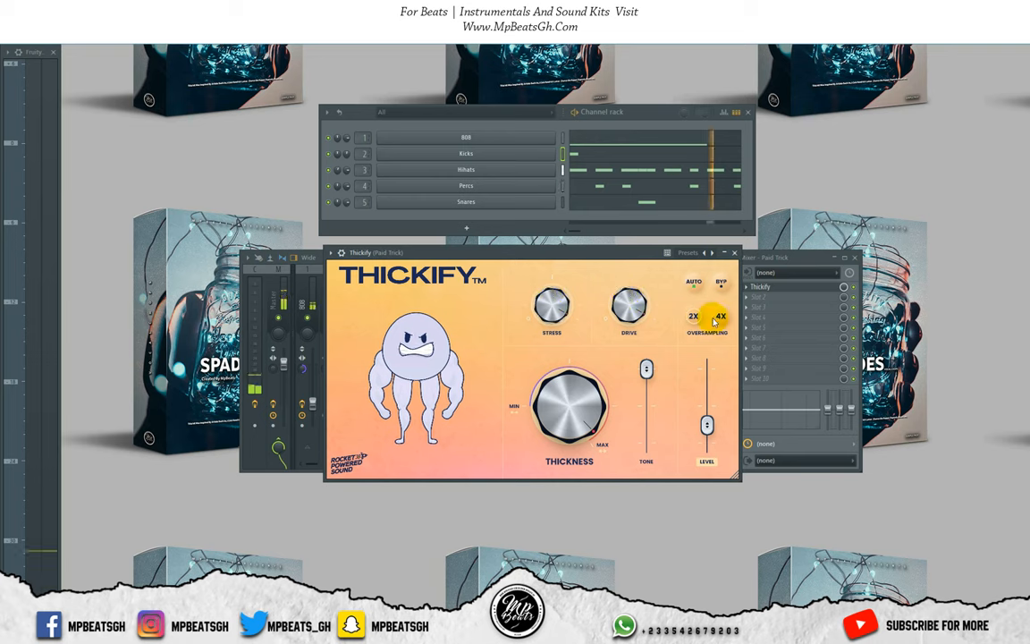
{"action": "left_click", "coordinate": [693, 316]}
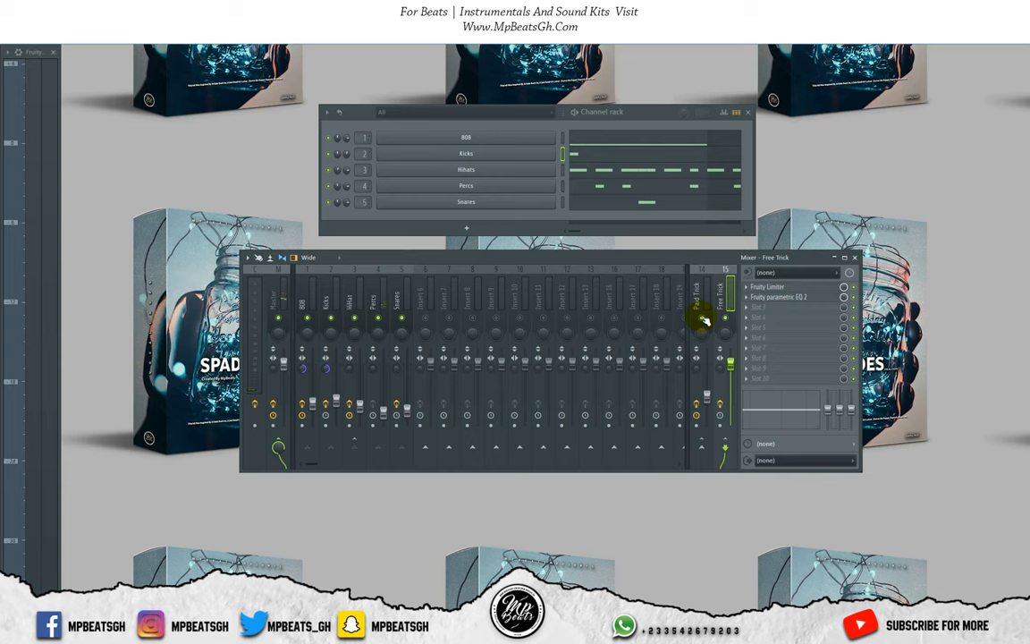
Reopen Free Trick's Parametric EQ 2 and Paid Trick's Thickify side by side.
{"action": "left_click", "coordinate": [701, 295]}
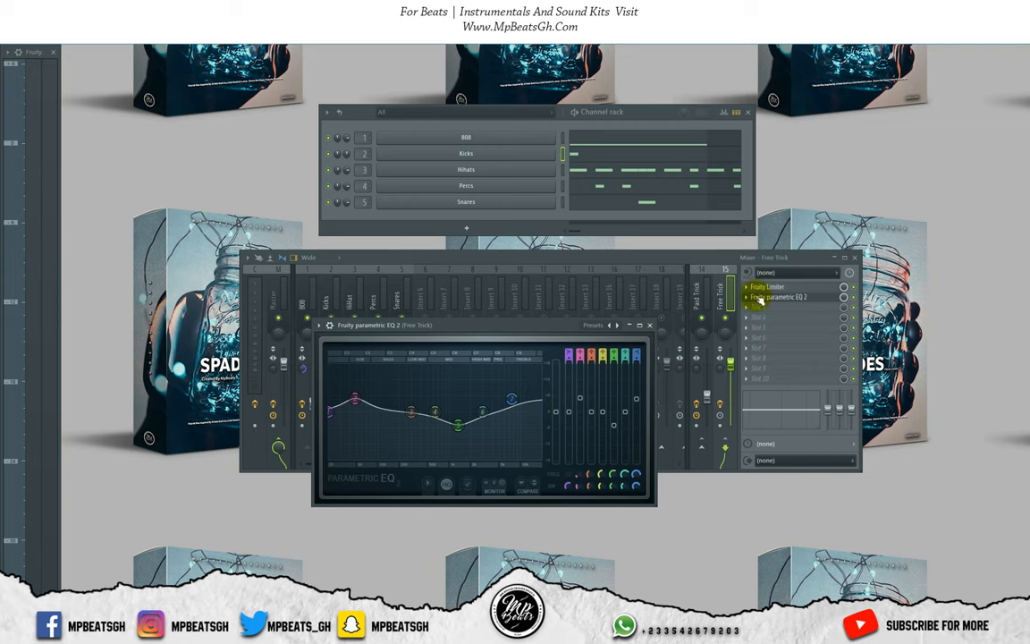
{"action": "left_click", "coordinate": [791, 297]}
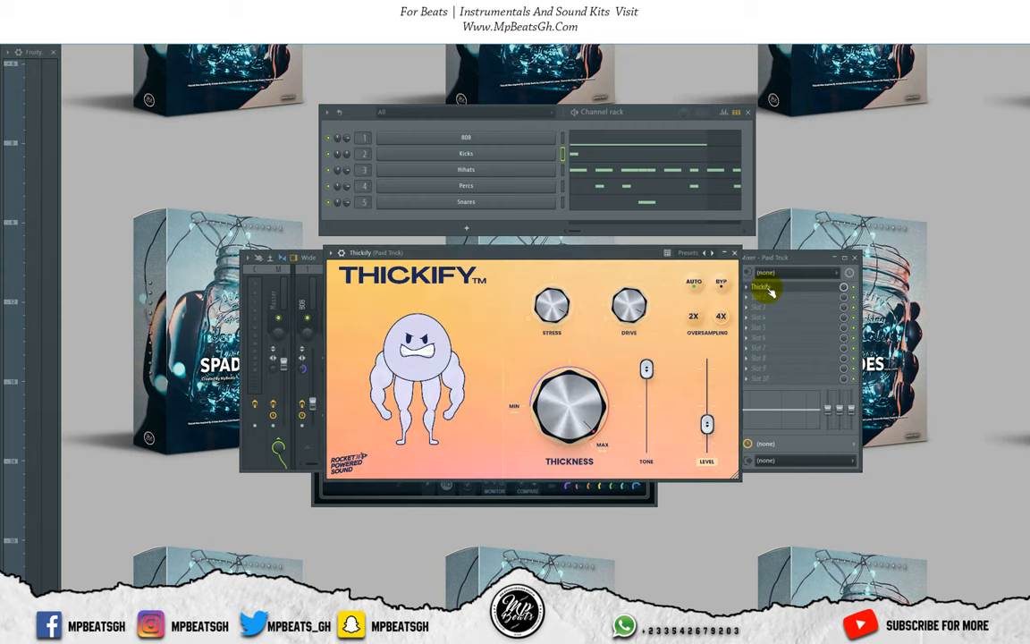